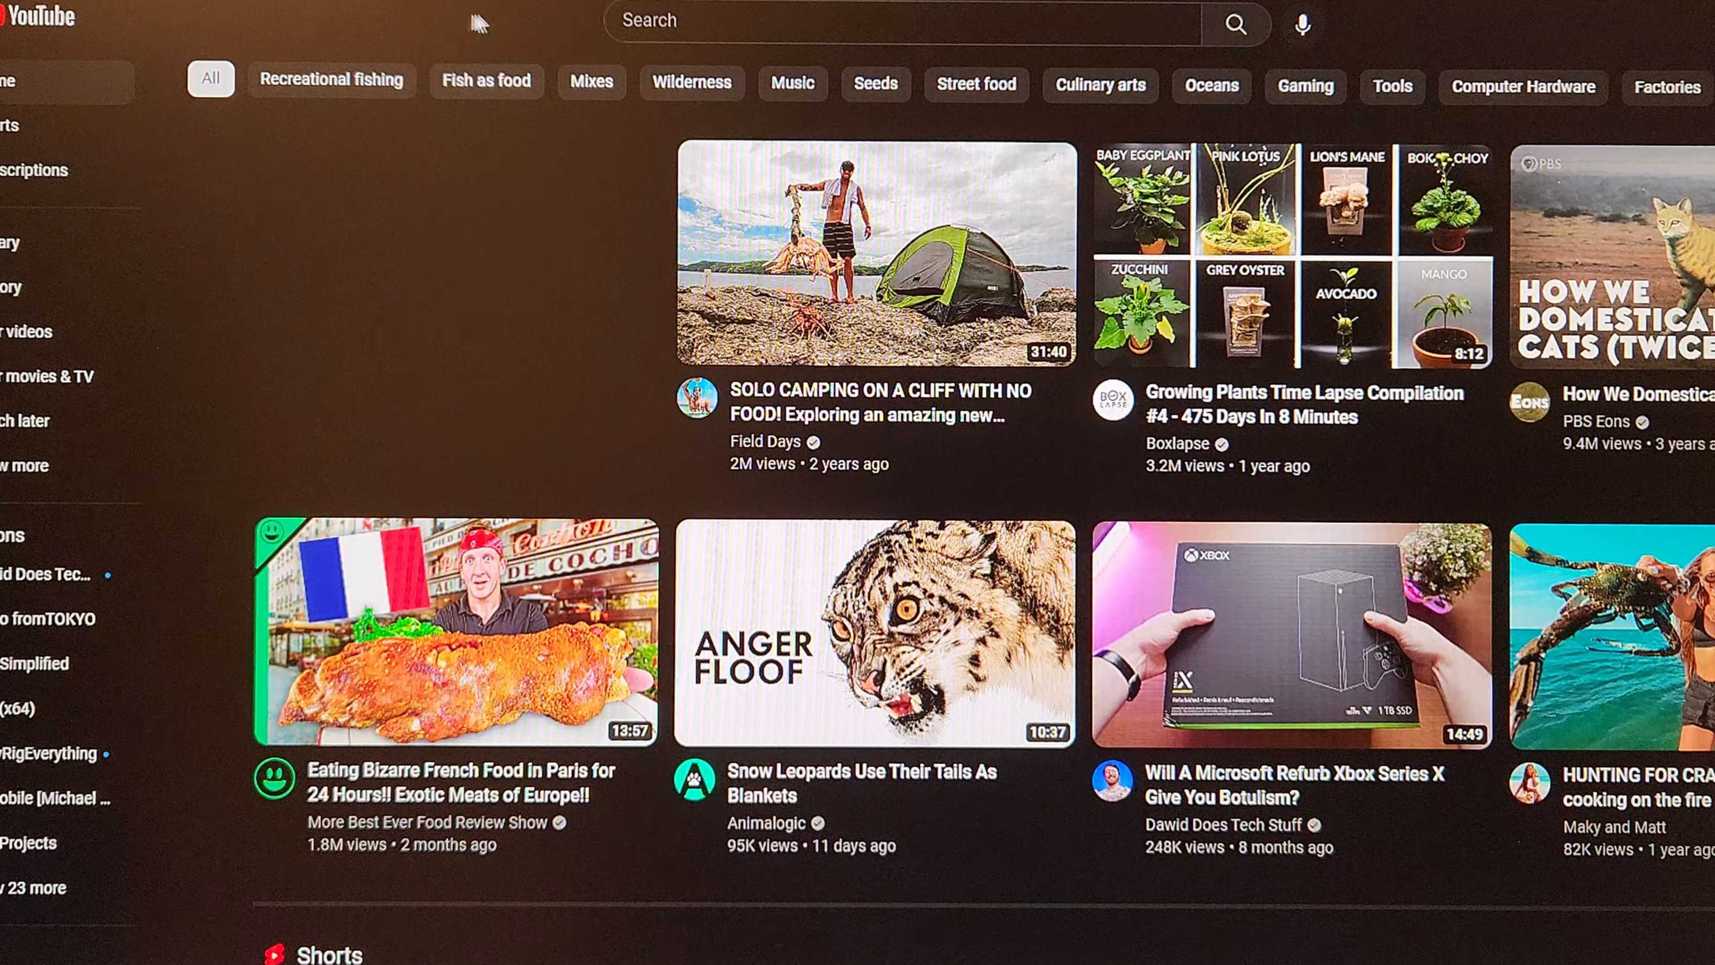
# Step: Search YouTube for 'king' before switching to EVGA ELEET X1's Monitoring view
pyautogui.write('king')
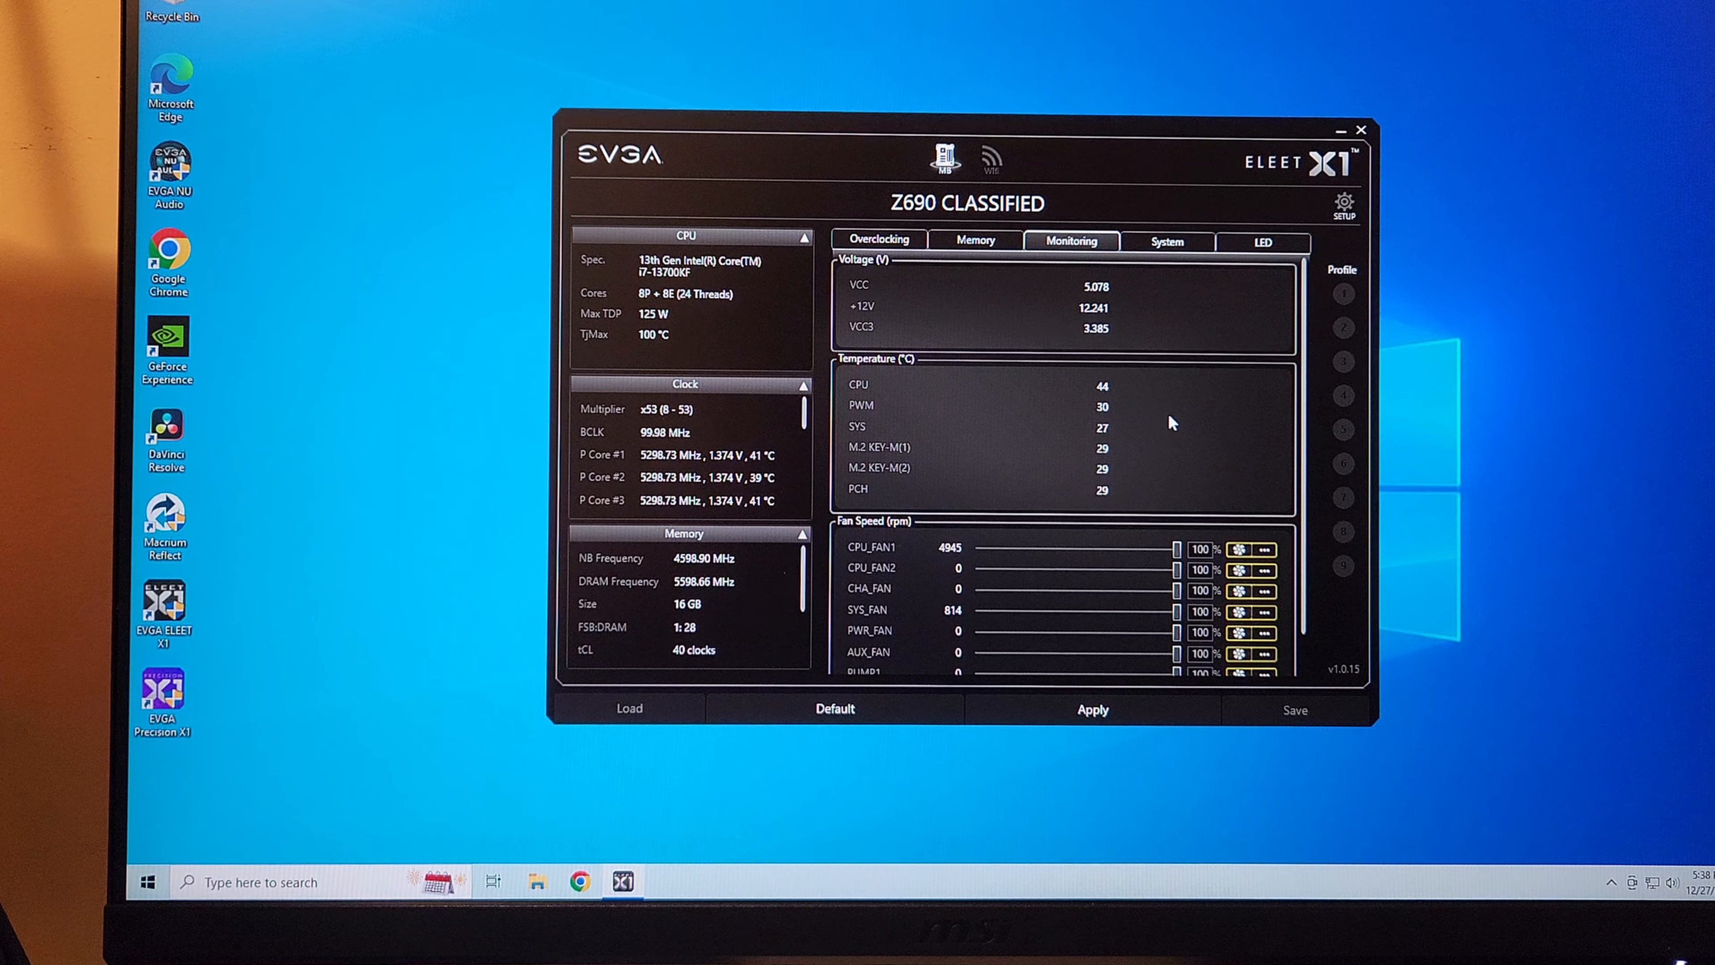
# Step: Close the monitoring windows and launch Cinebench R23 from the Start quick-link menu
pyautogui.click(663, 881)
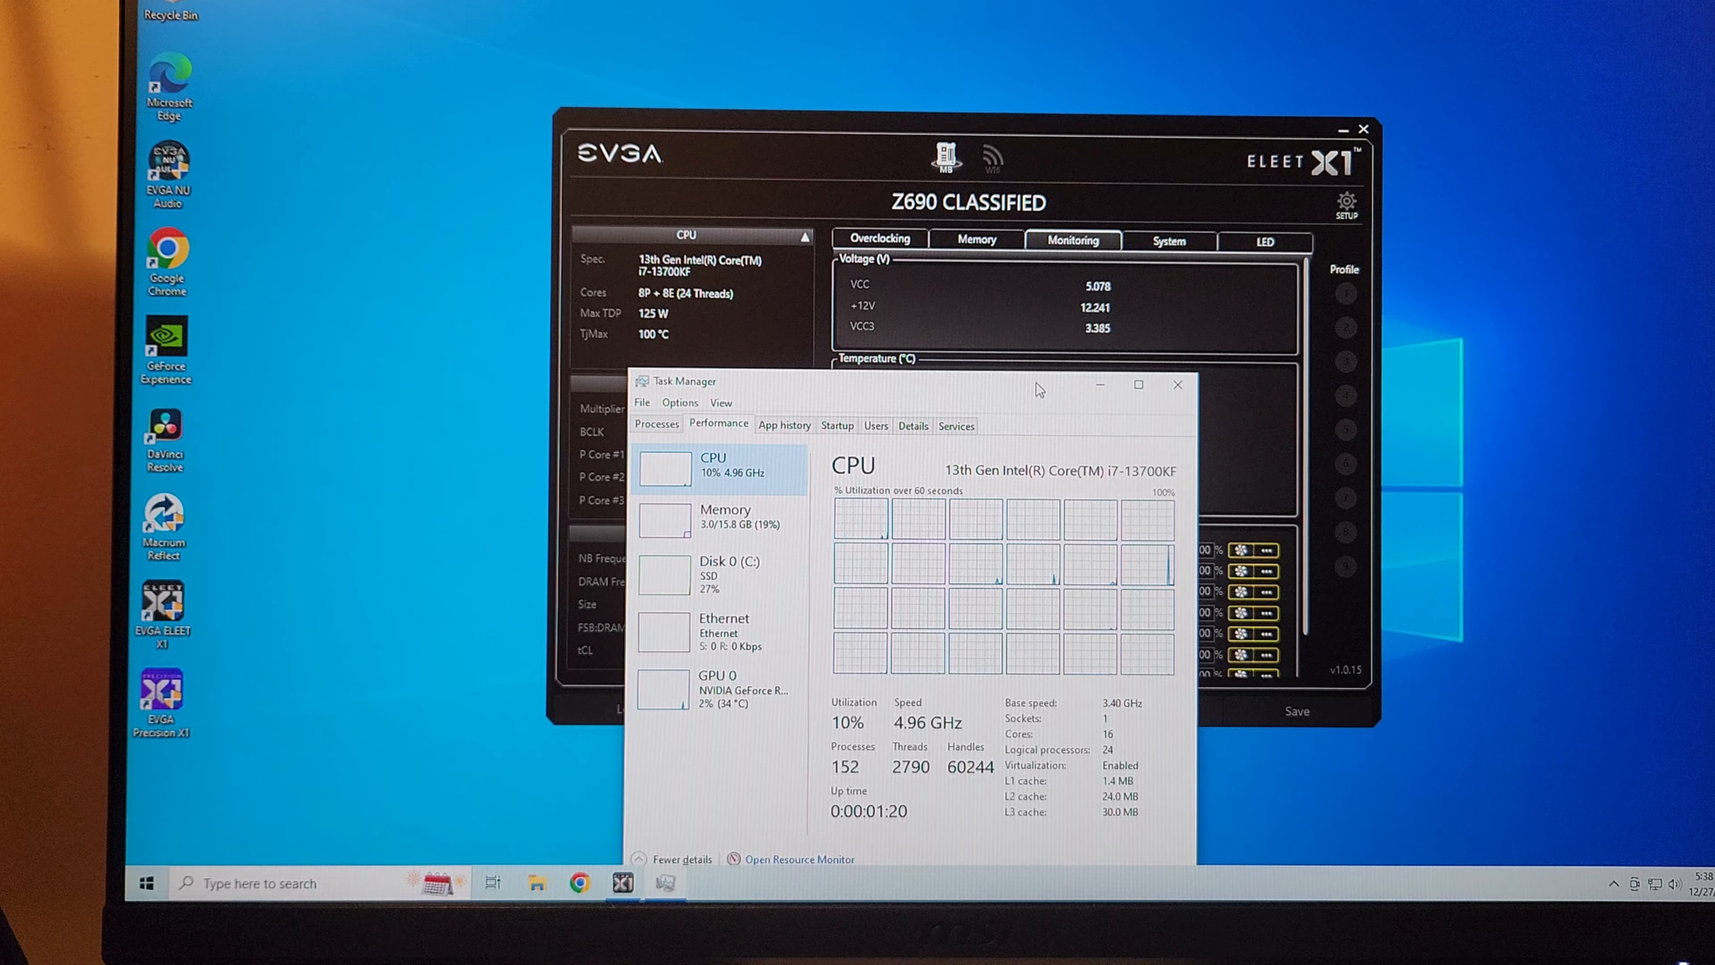
pyautogui.rightClick(146, 882)
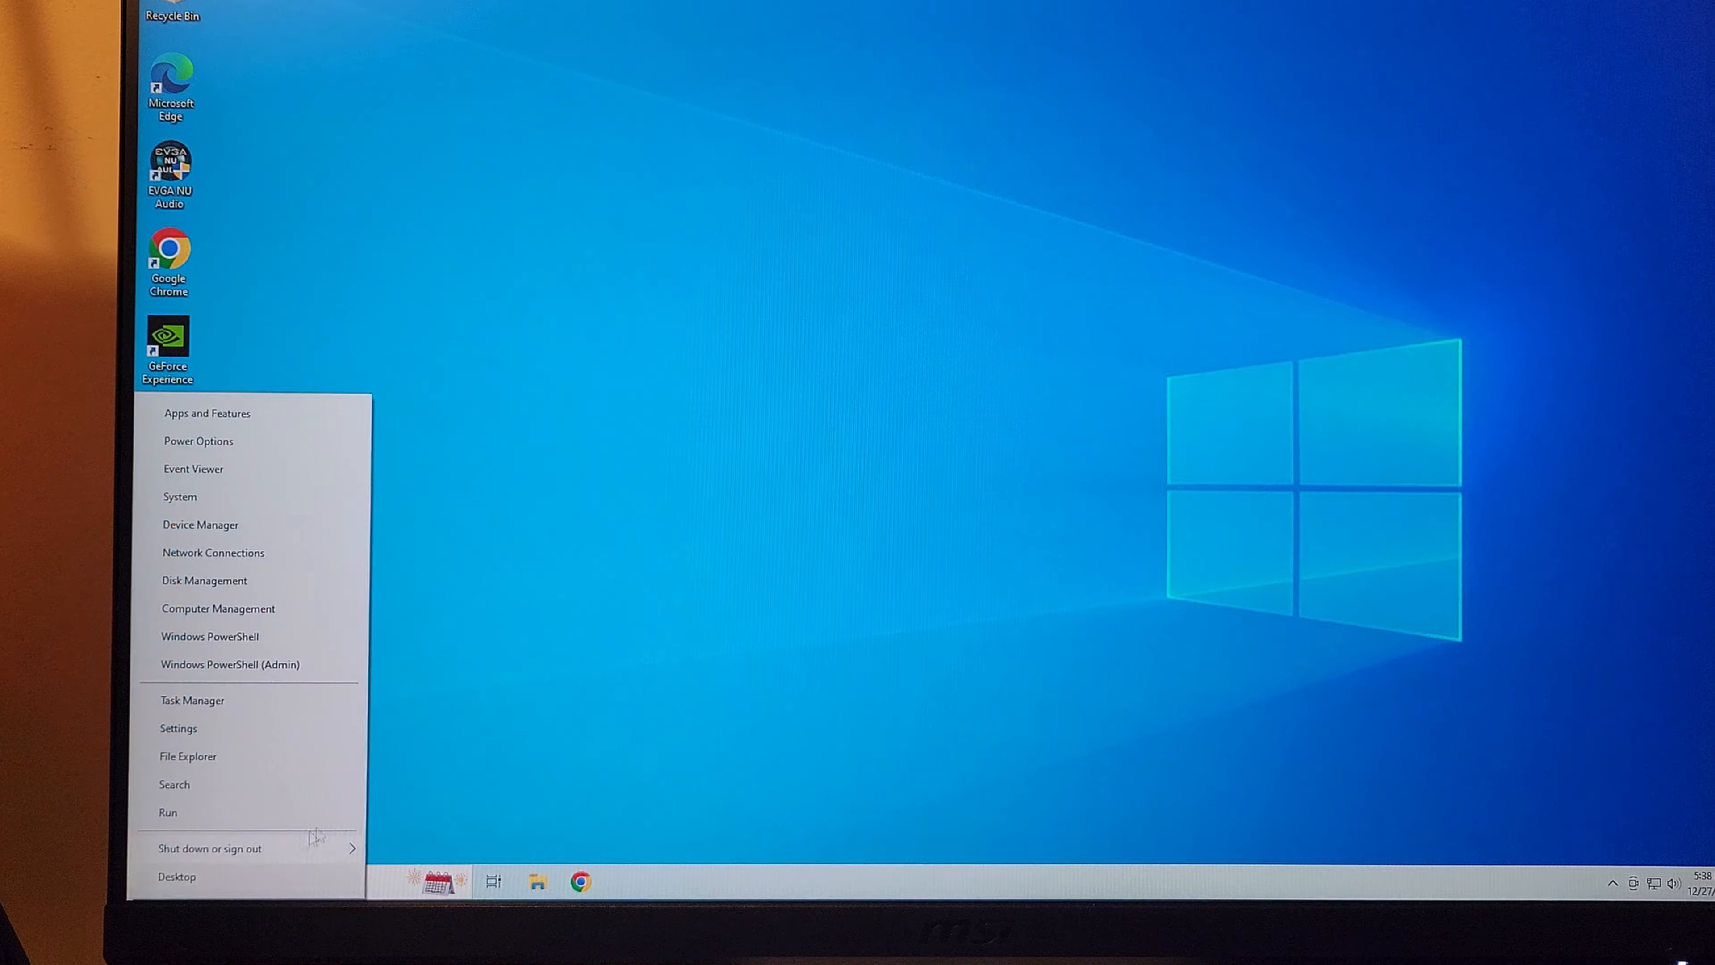
pyautogui.click(210, 848)
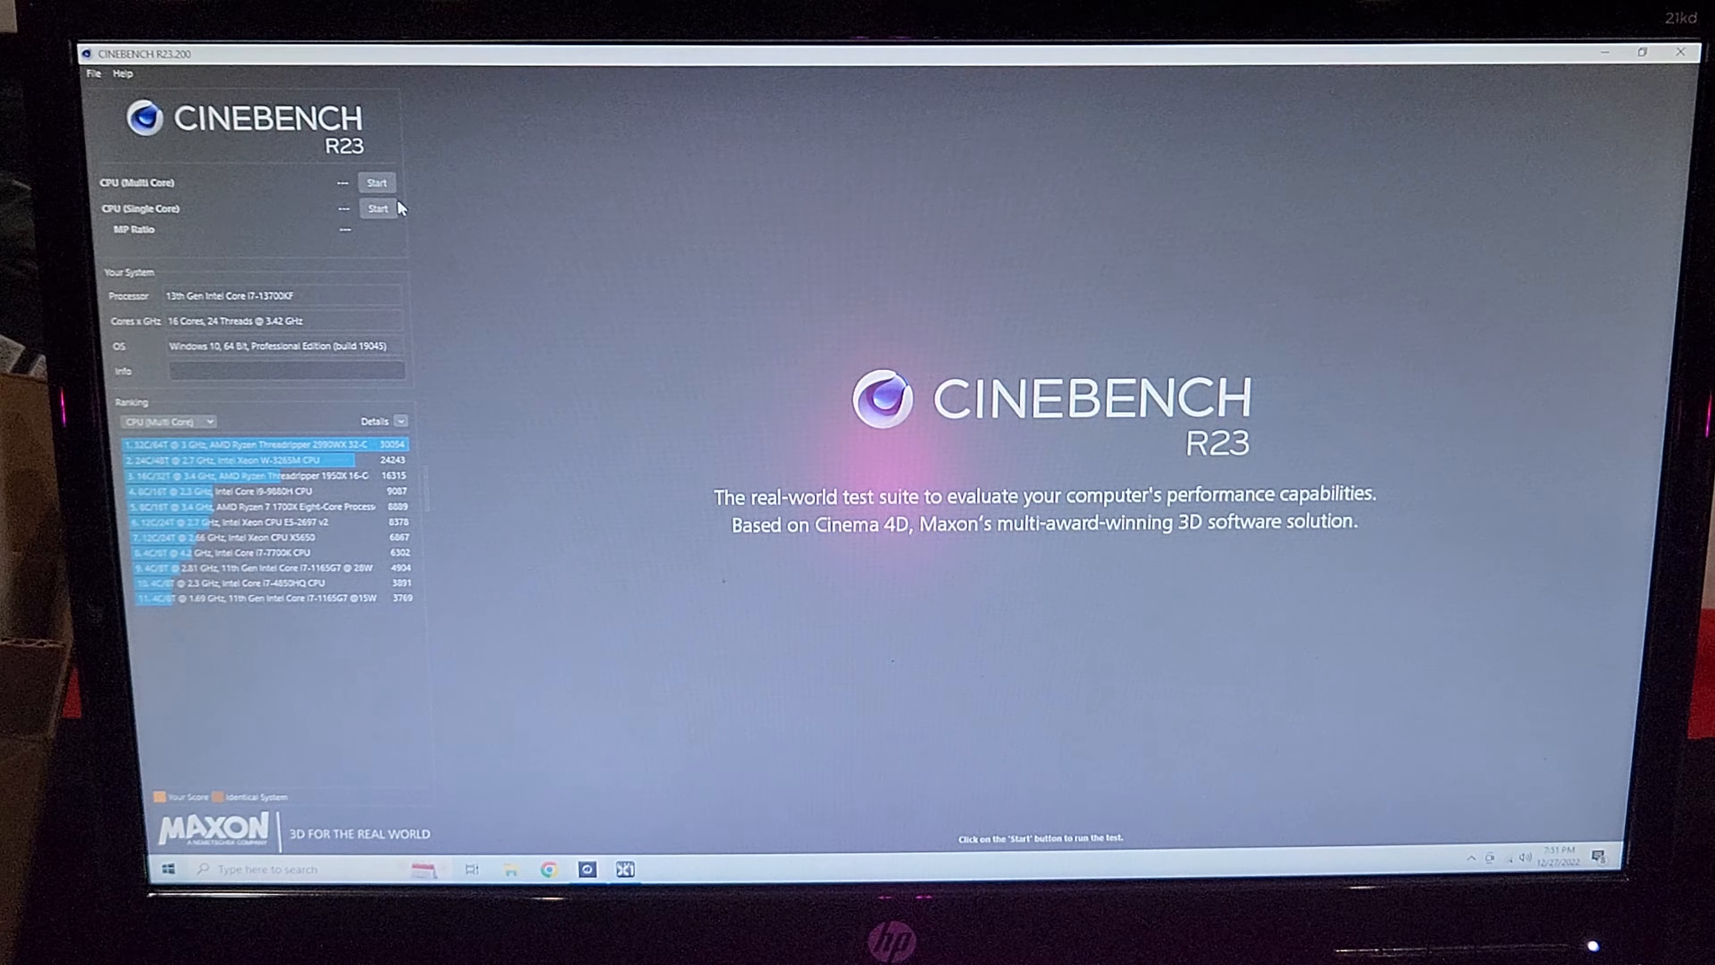
pyautogui.click(377, 182)
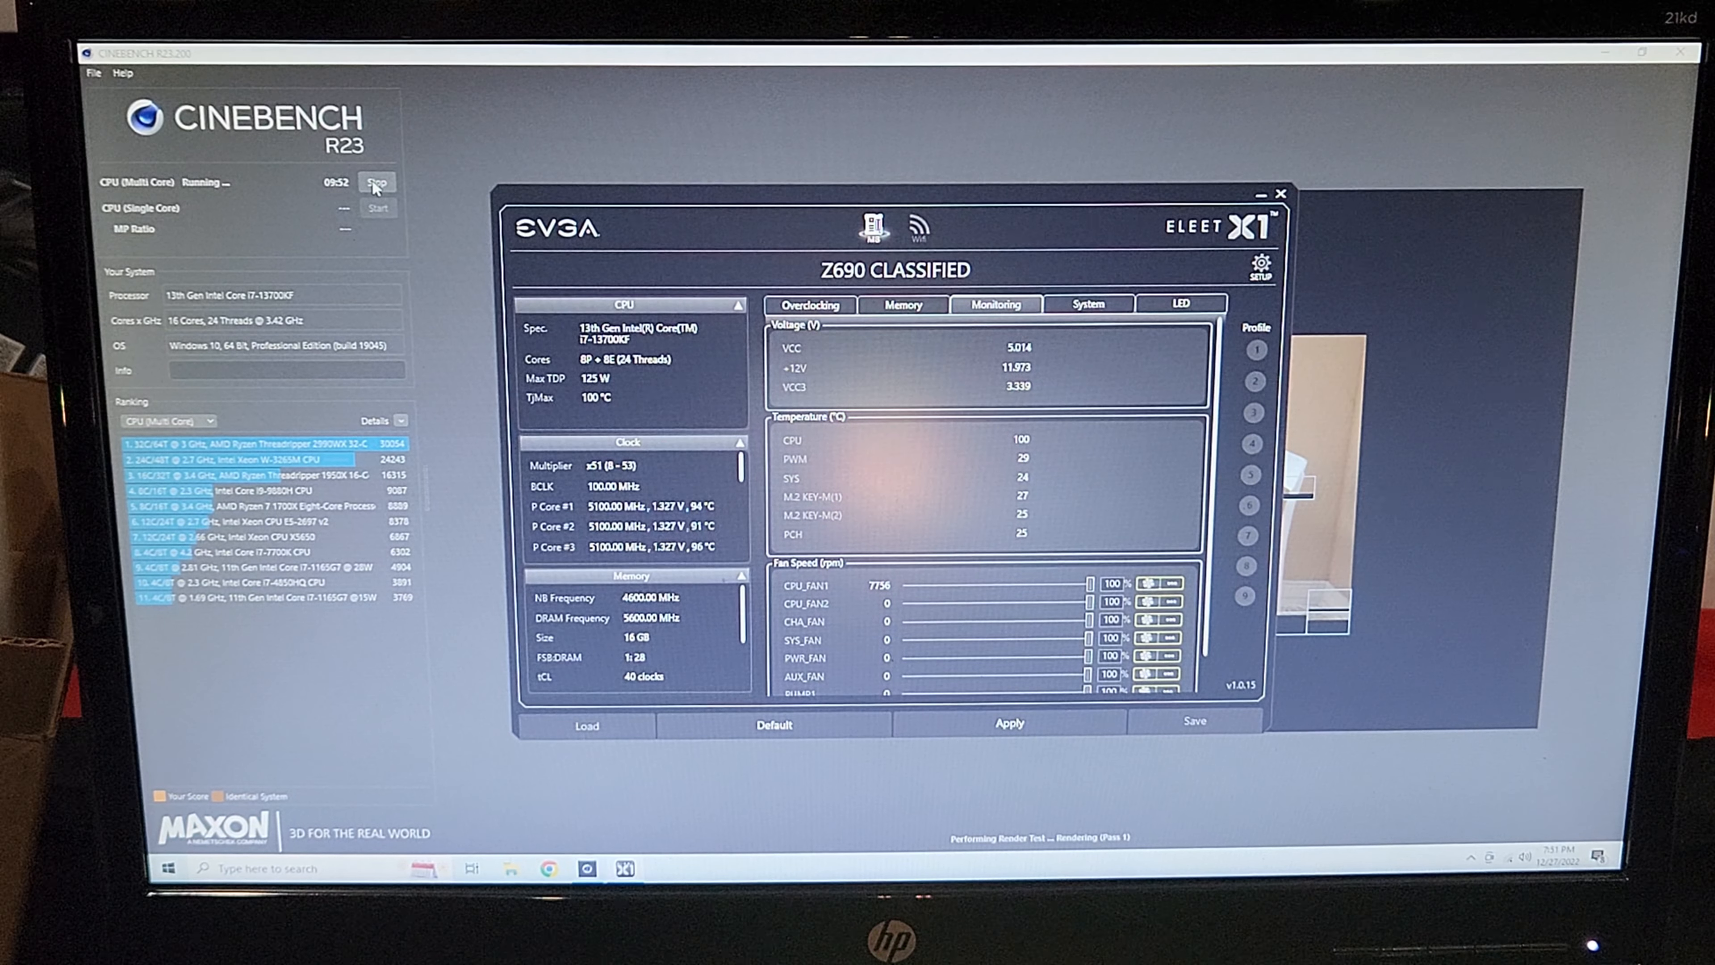
pyautogui.click(377, 182)
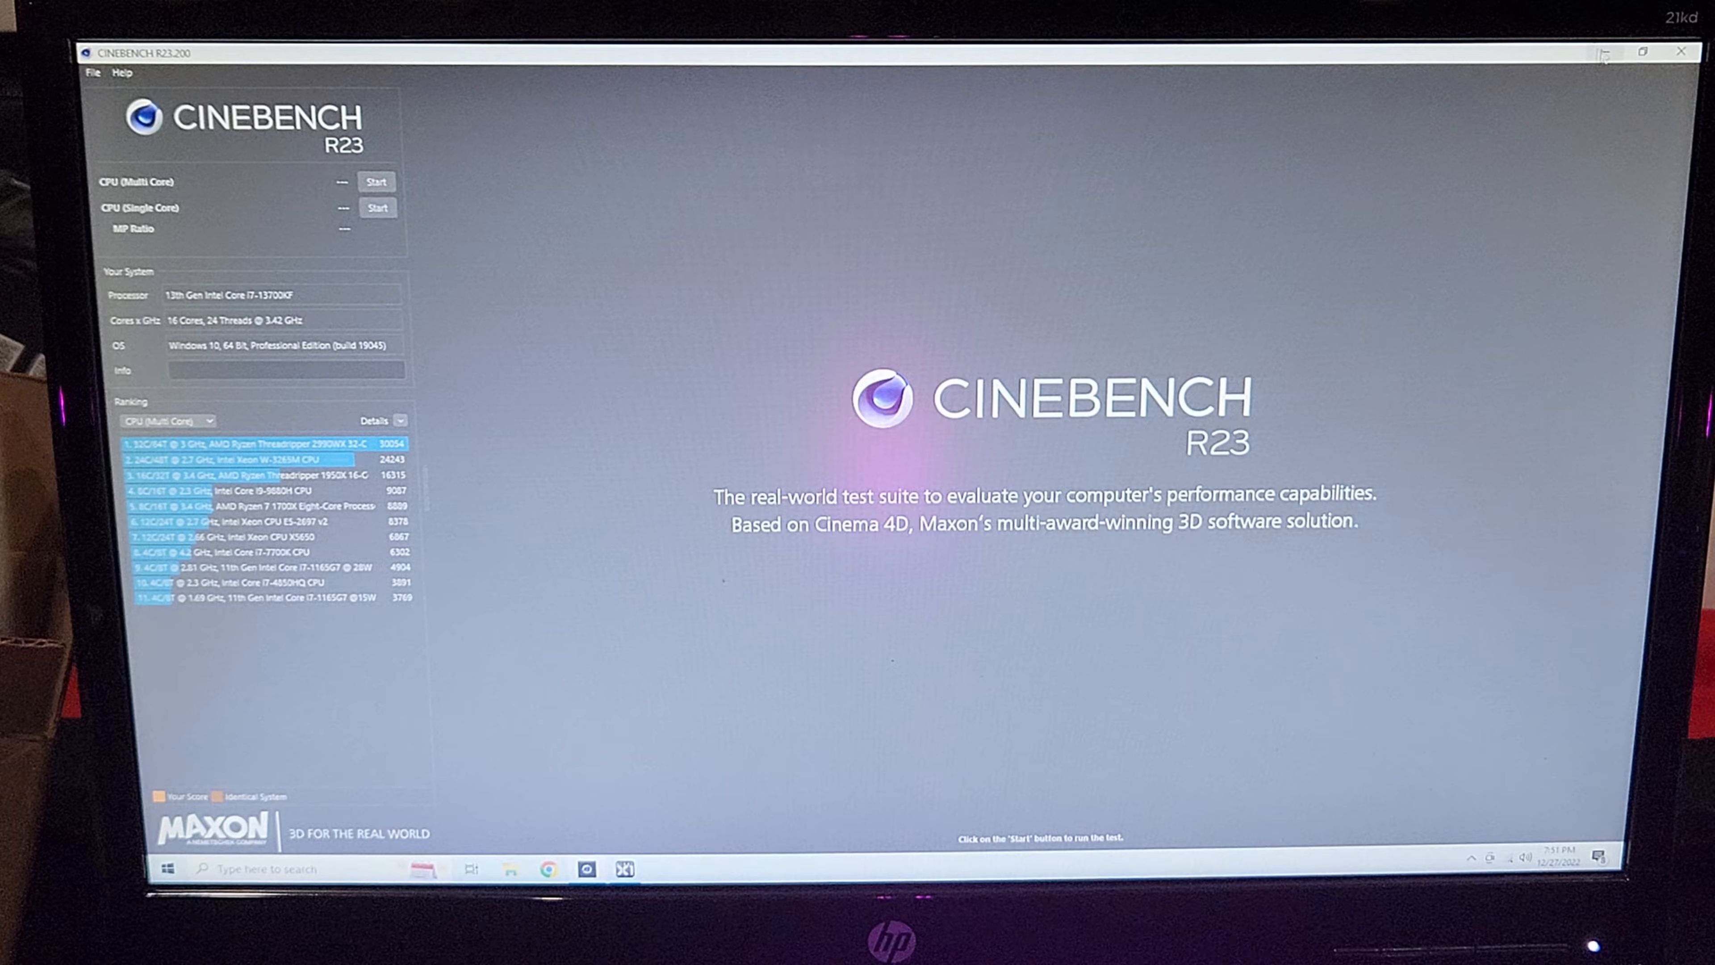